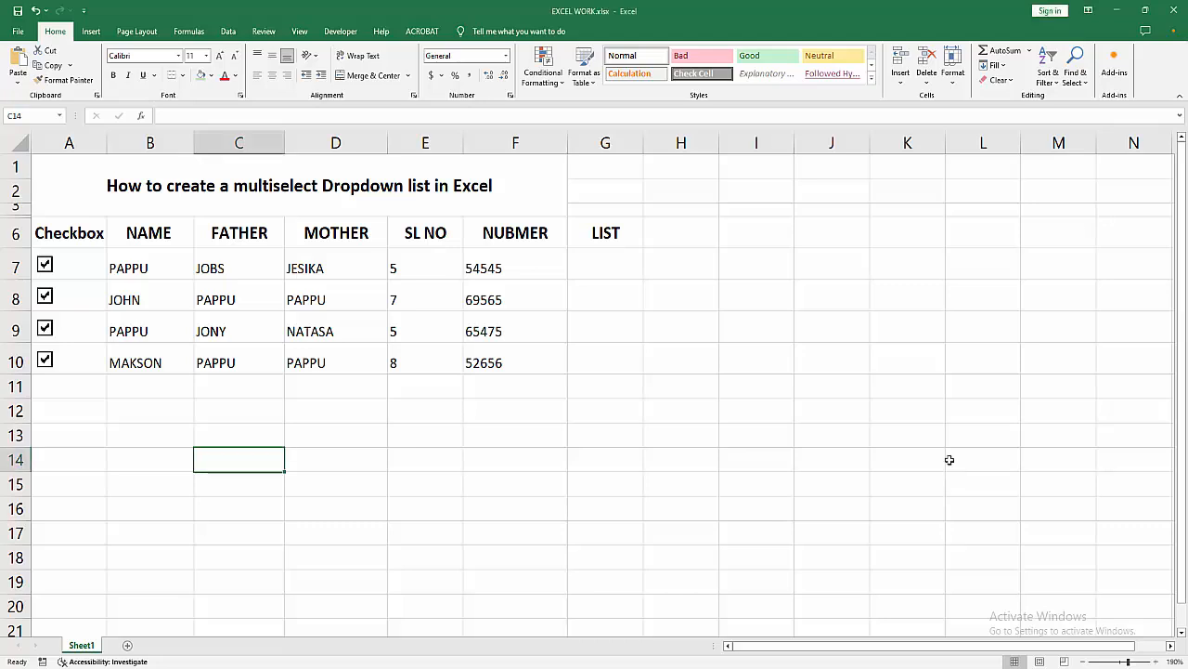
Move around cells in the worksheet near the NAME and LIST columns.
left_click(832, 483)
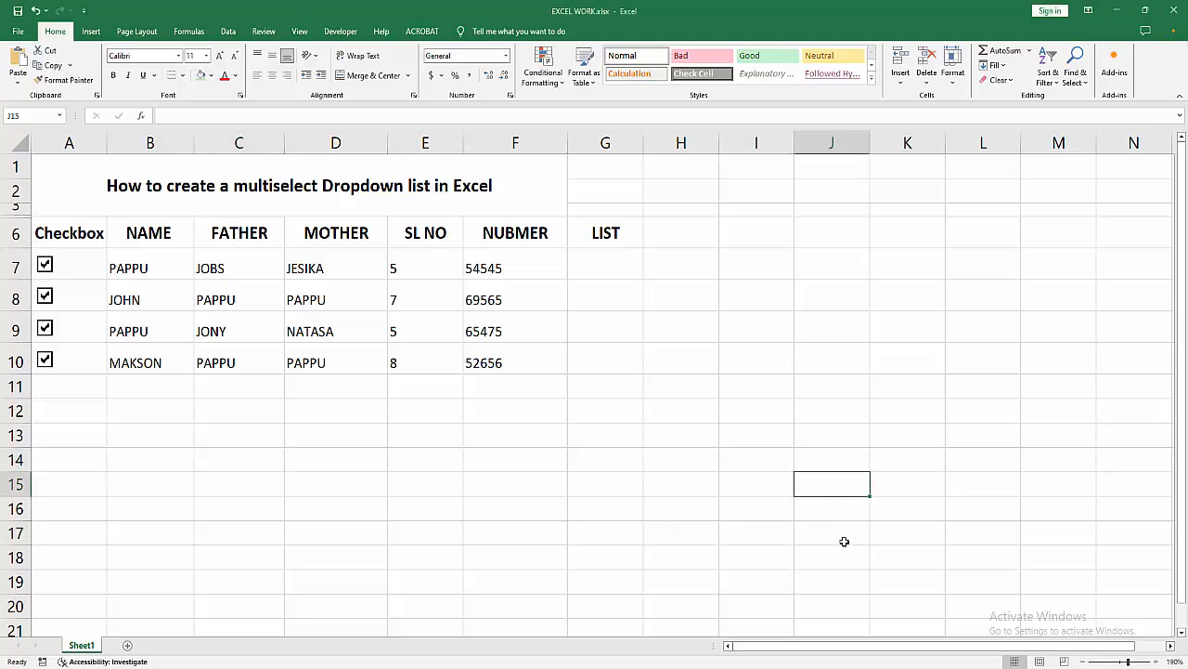
left_click(832, 533)
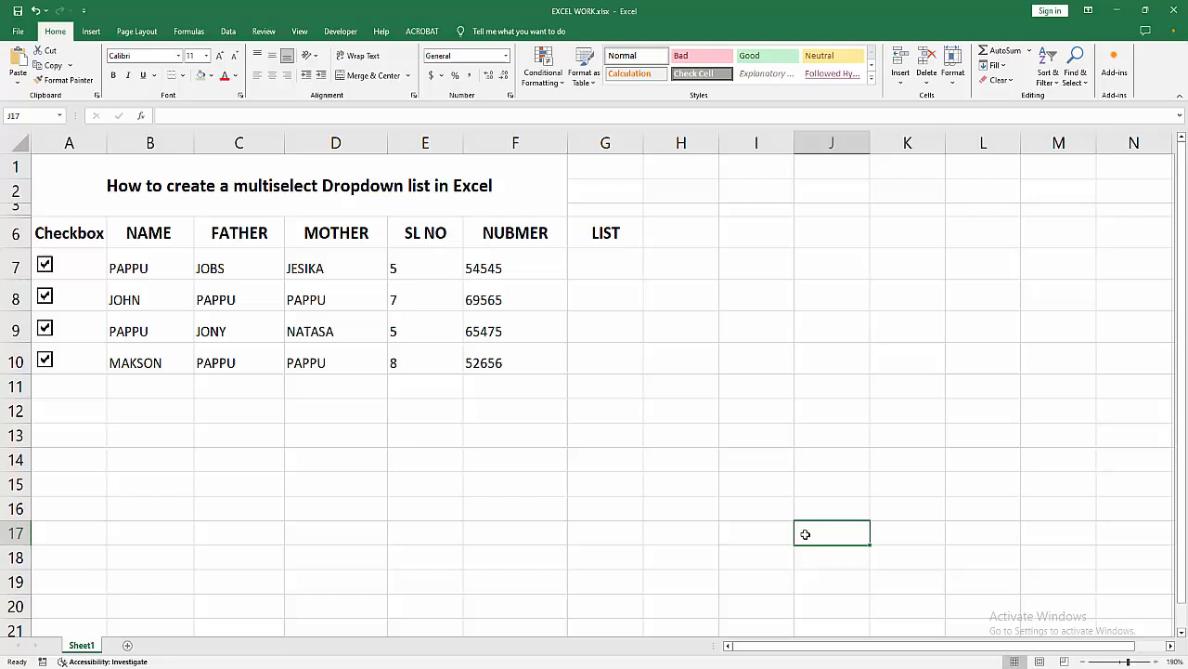
mouse_move(1062, 405)
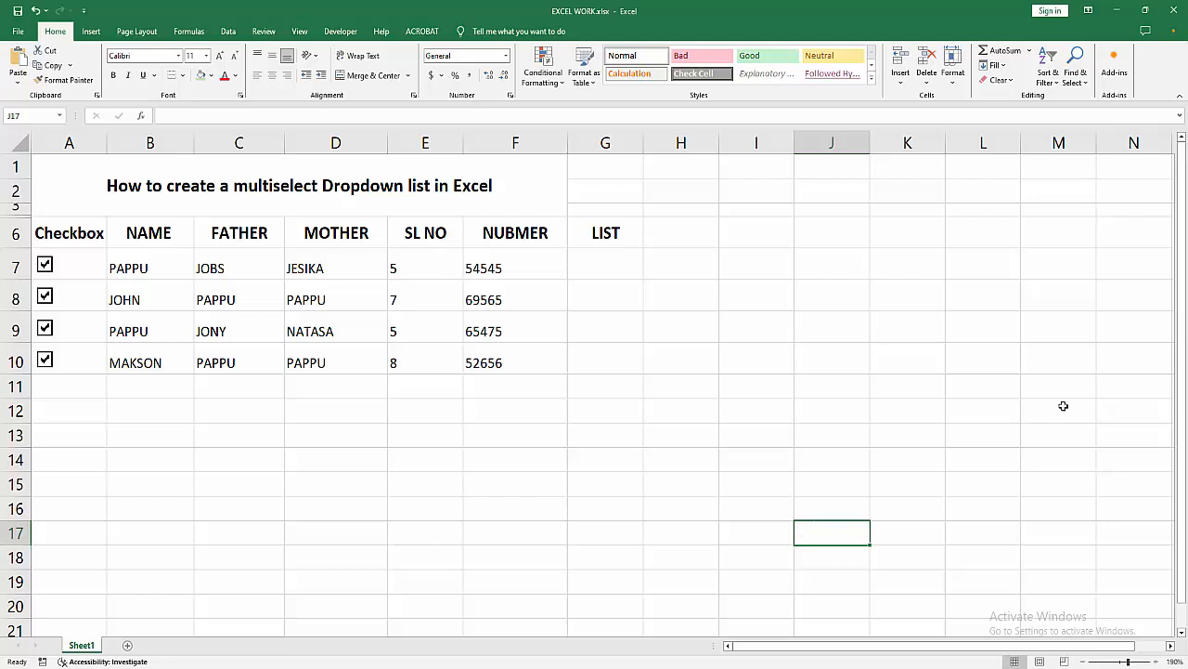
left_click(1058, 531)
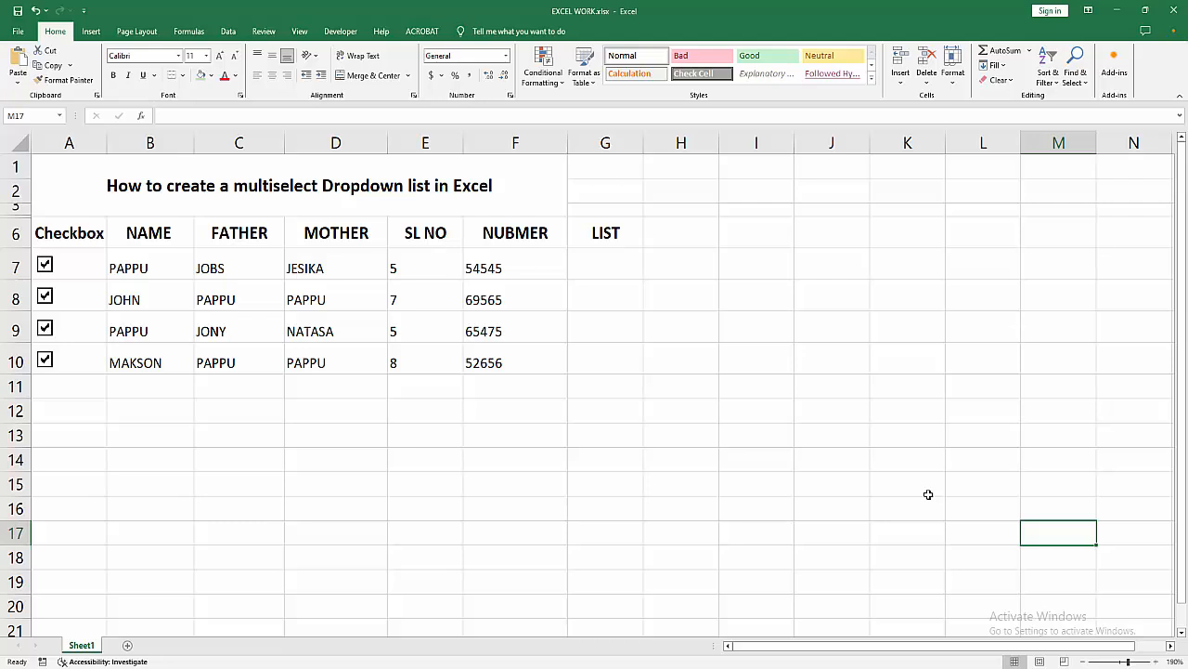
mouse_move(728, 516)
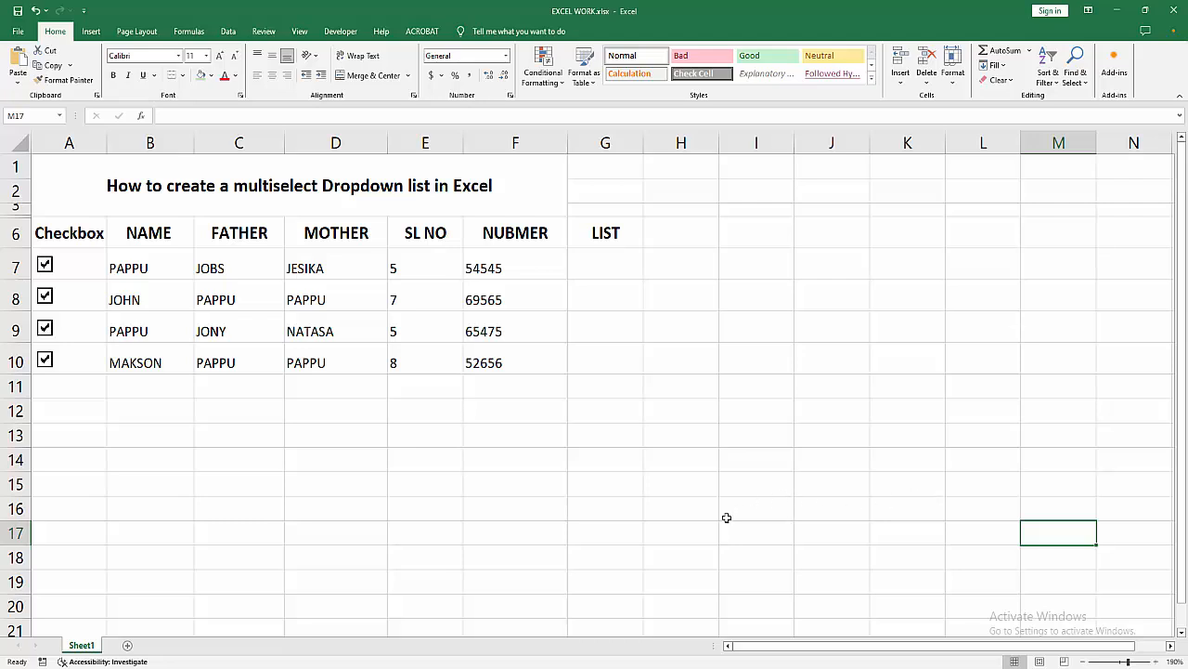
Select LIST cells G7:G10 and bring up Data Validation from the Data tools.
left_click_drag(605, 268, 605, 362)
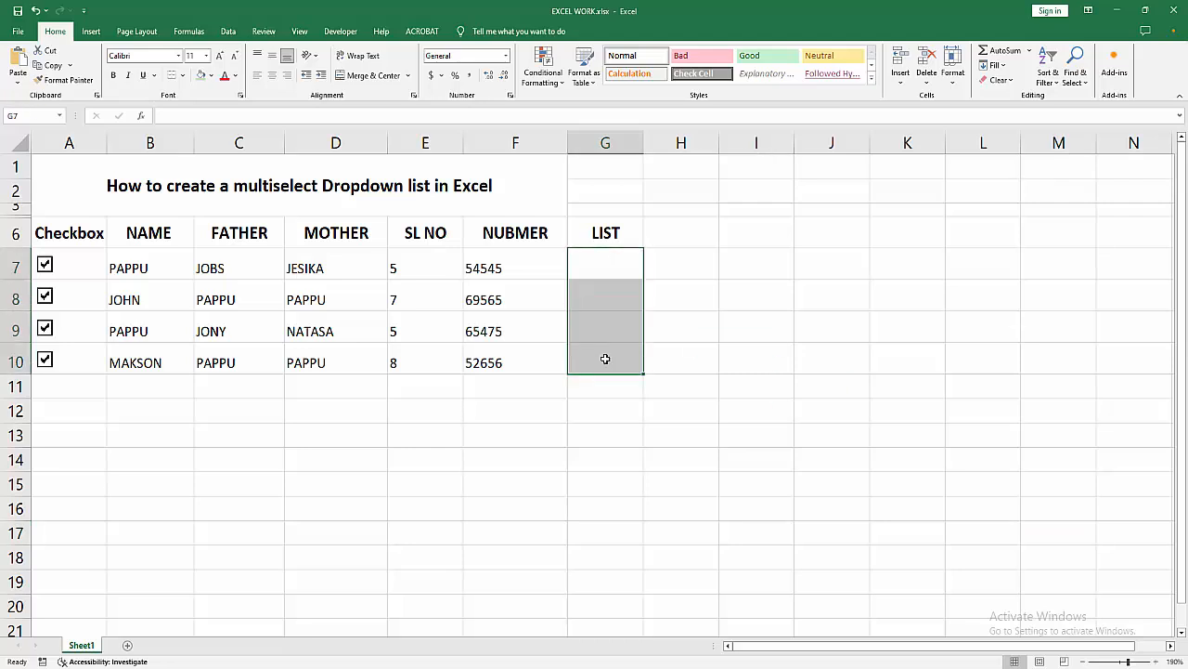
left_click(227, 30)
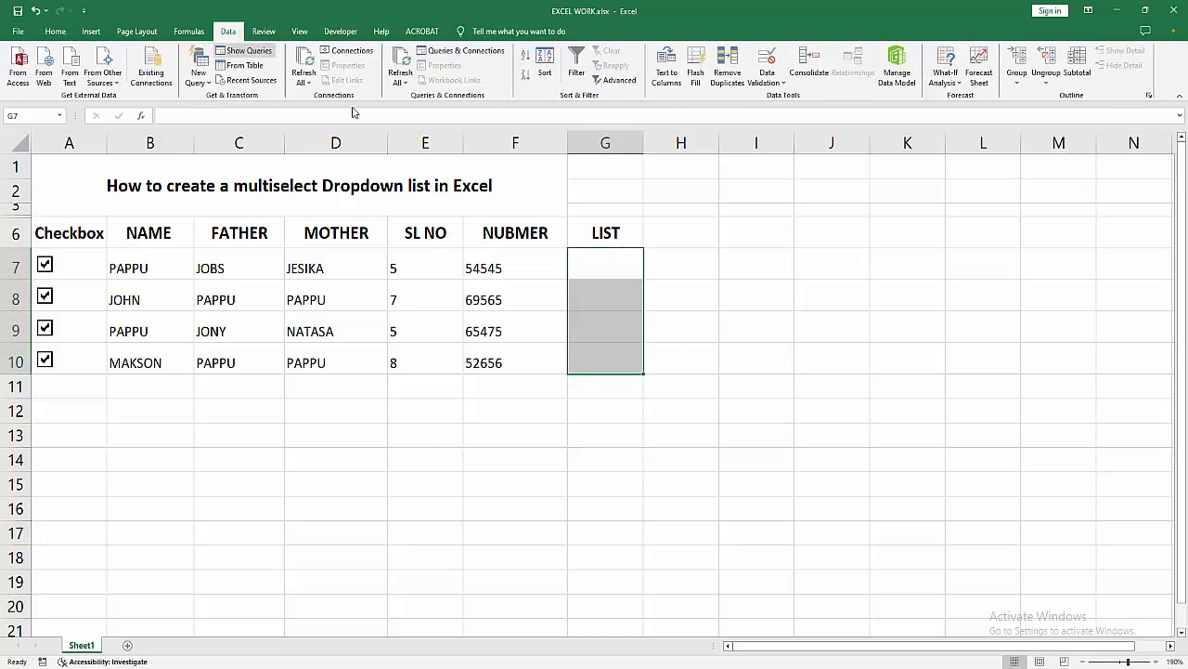
left_click(767, 65)
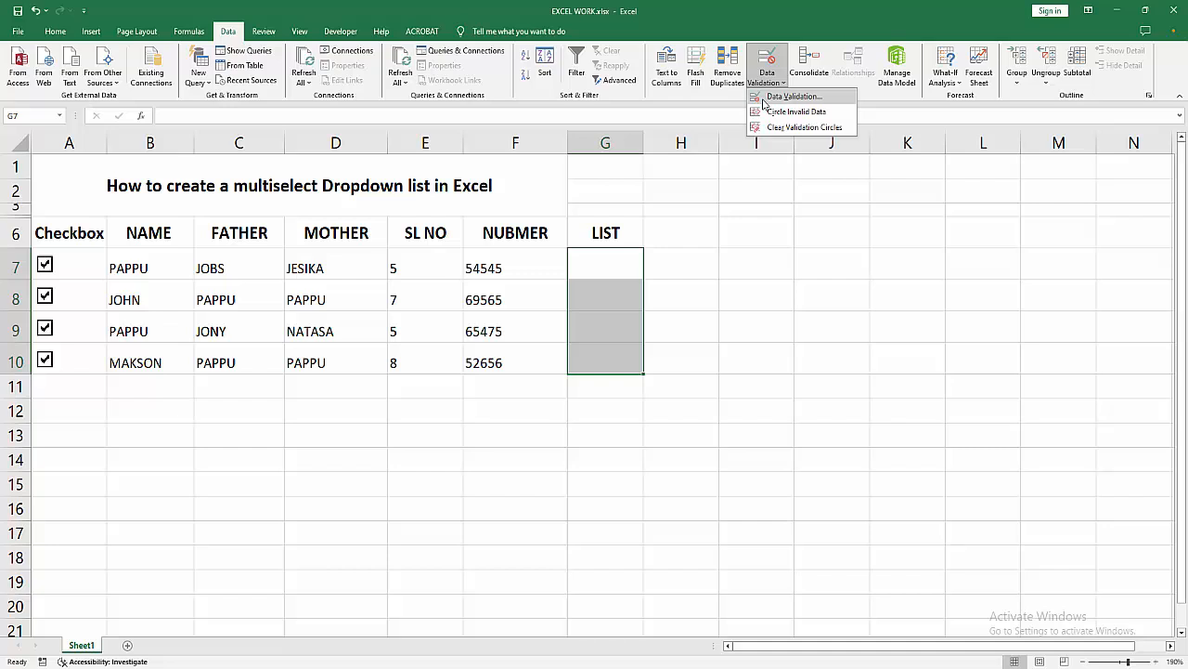
left_click(791, 97)
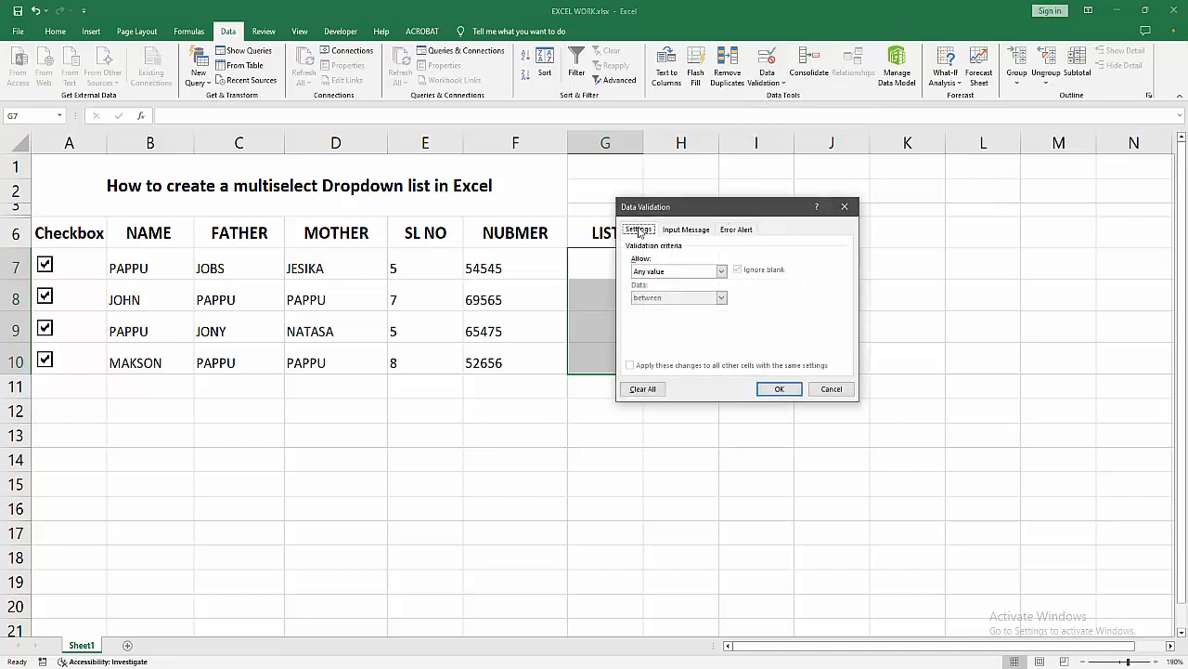
Allow only a List sourced from the names in B7:B10 and apply it.
left_click(720, 271)
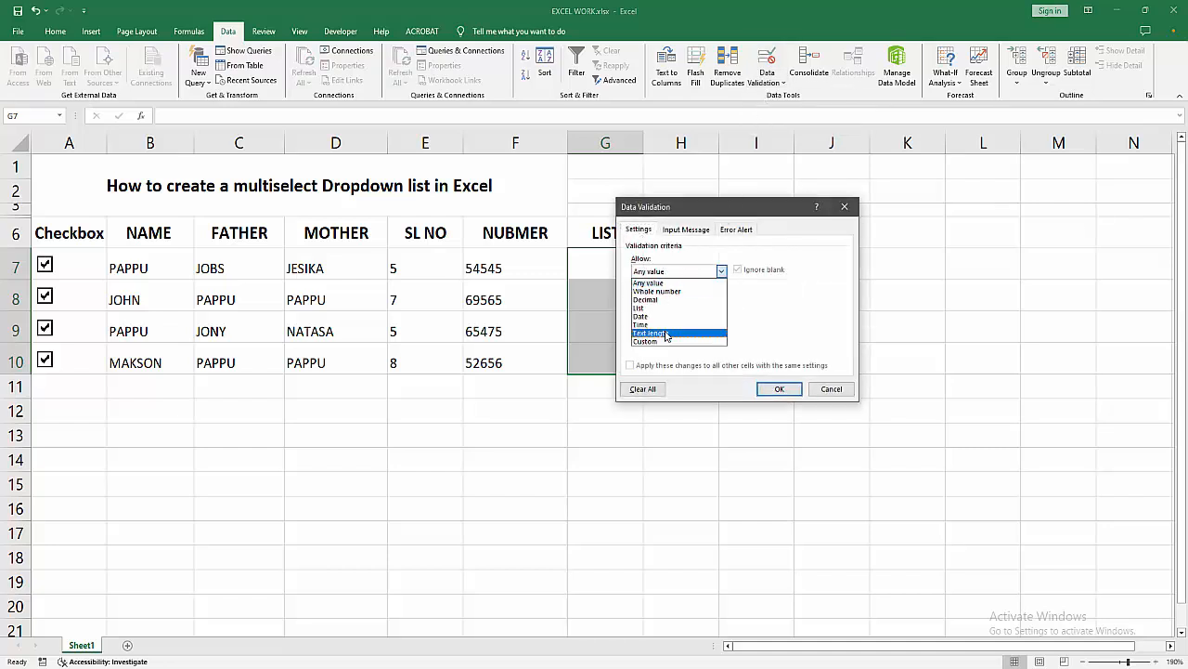
left_click(638, 308)
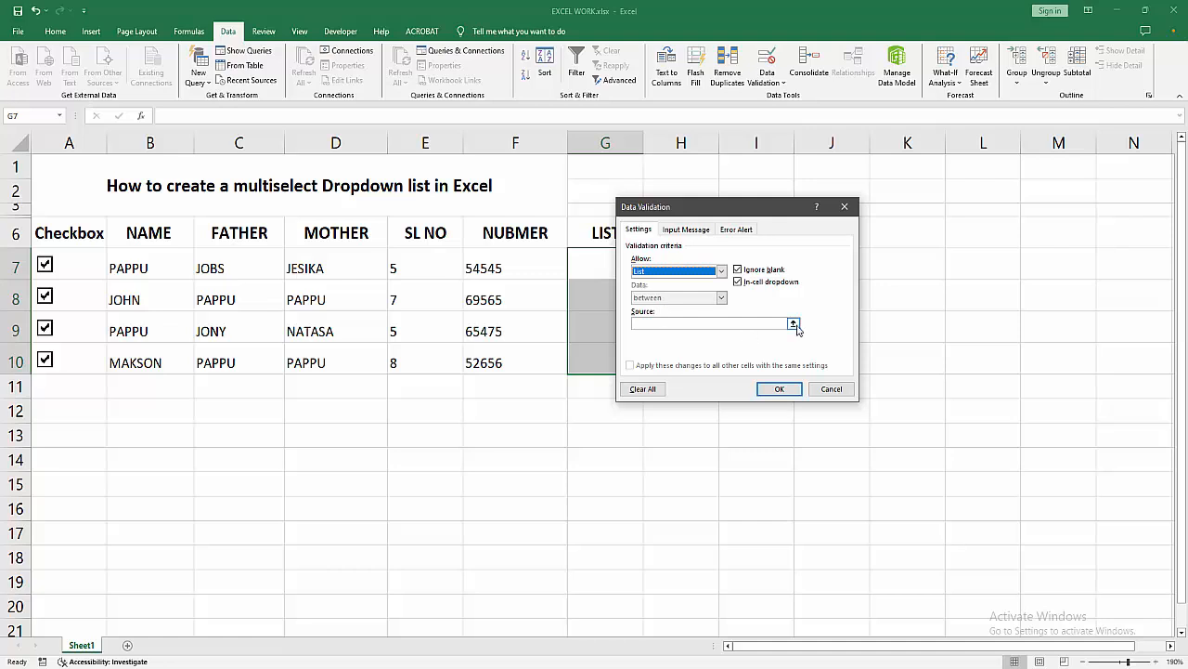
left_click(794, 324)
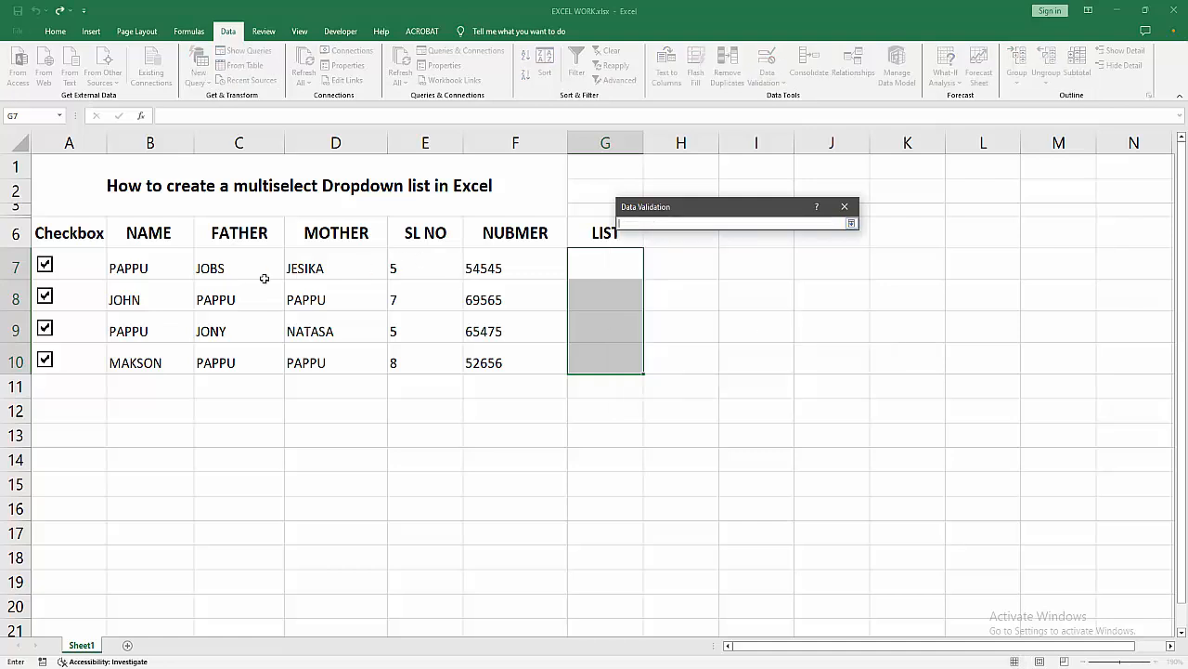
left_click_drag(128, 267, 128, 362)
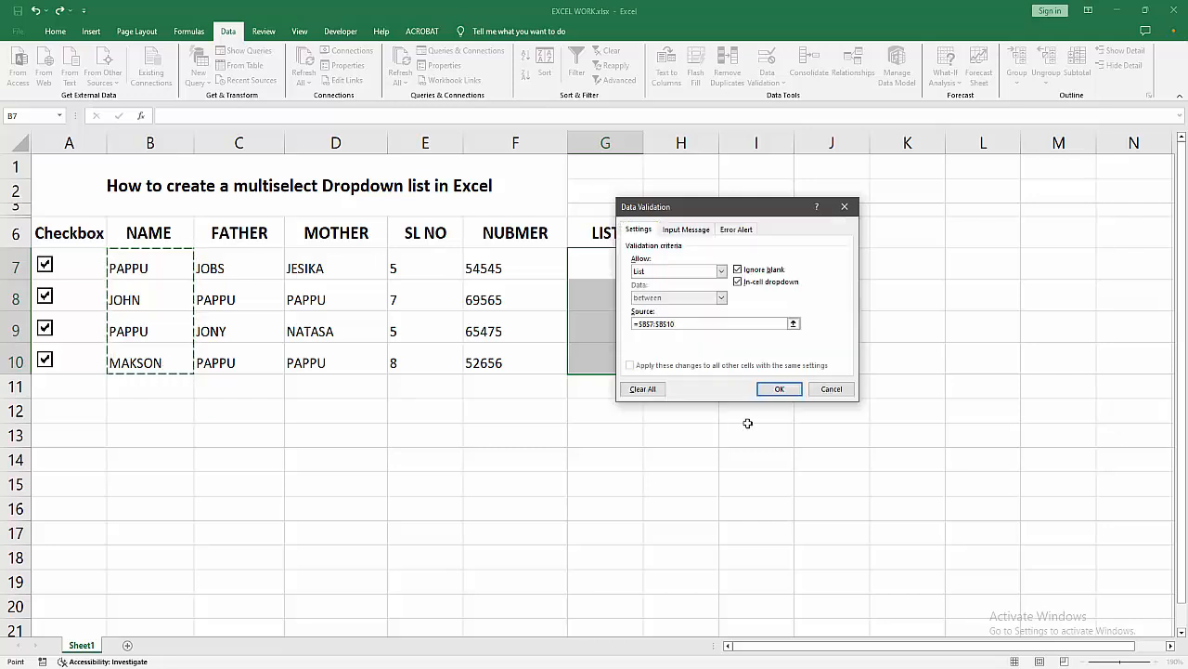
left_click(780, 389)
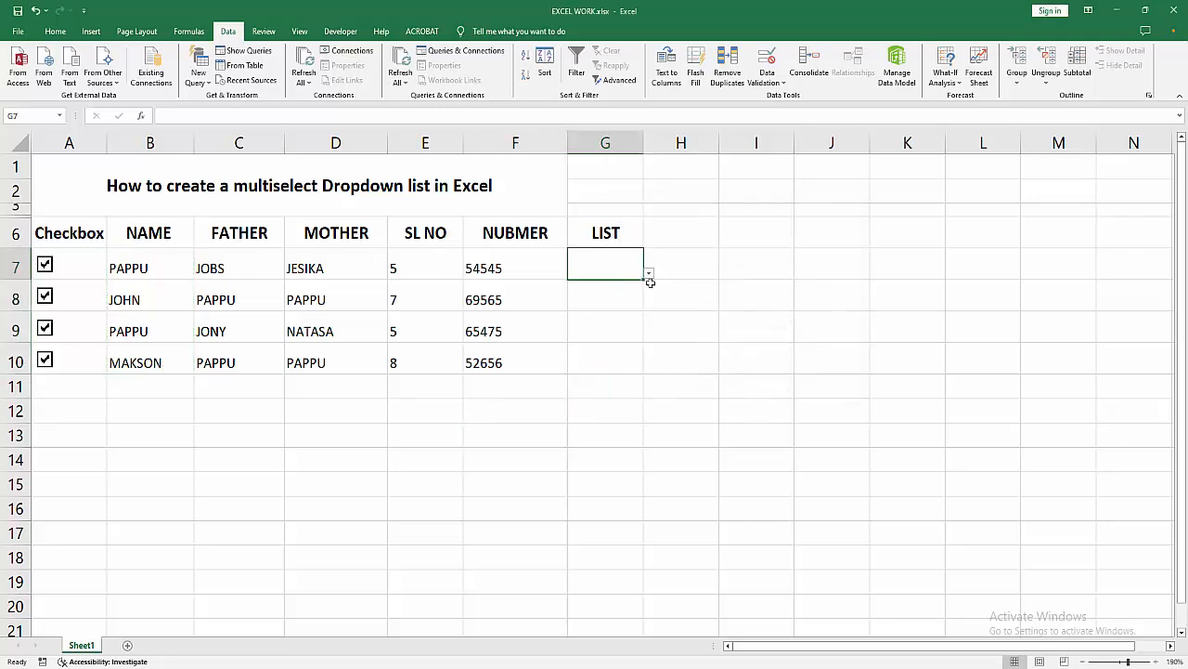
Choose PAPPU for G7 from its dropdown and review the choices for G10.
left_click(650, 271)
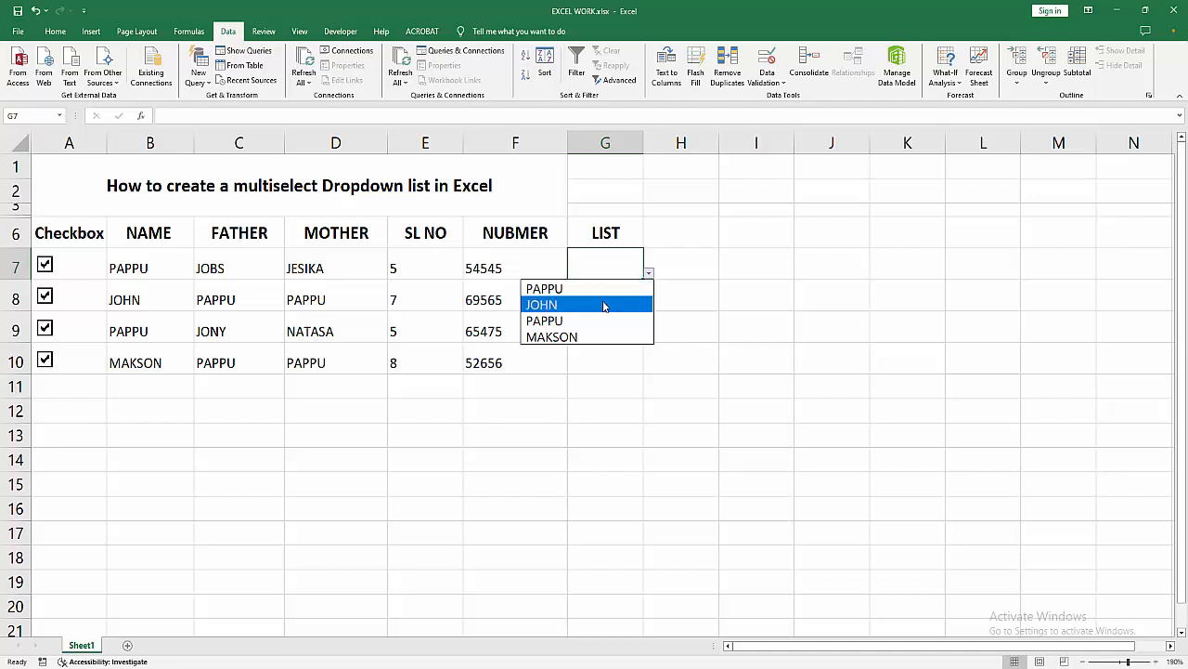
left_click(542, 305)
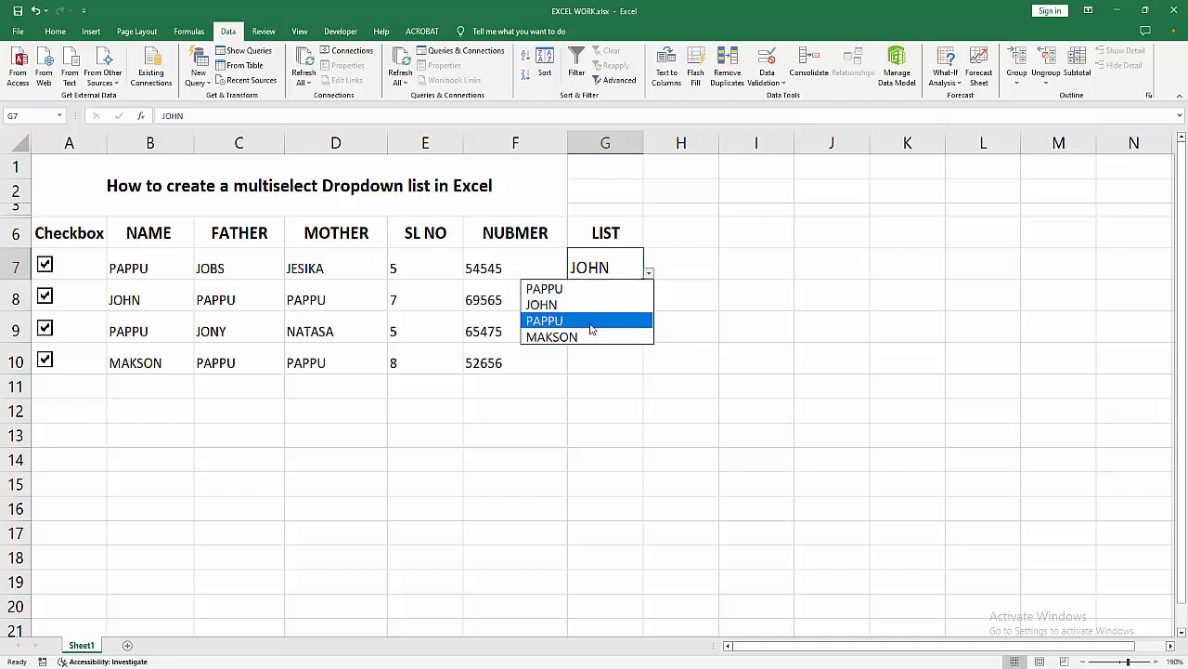
left_click(544, 320)
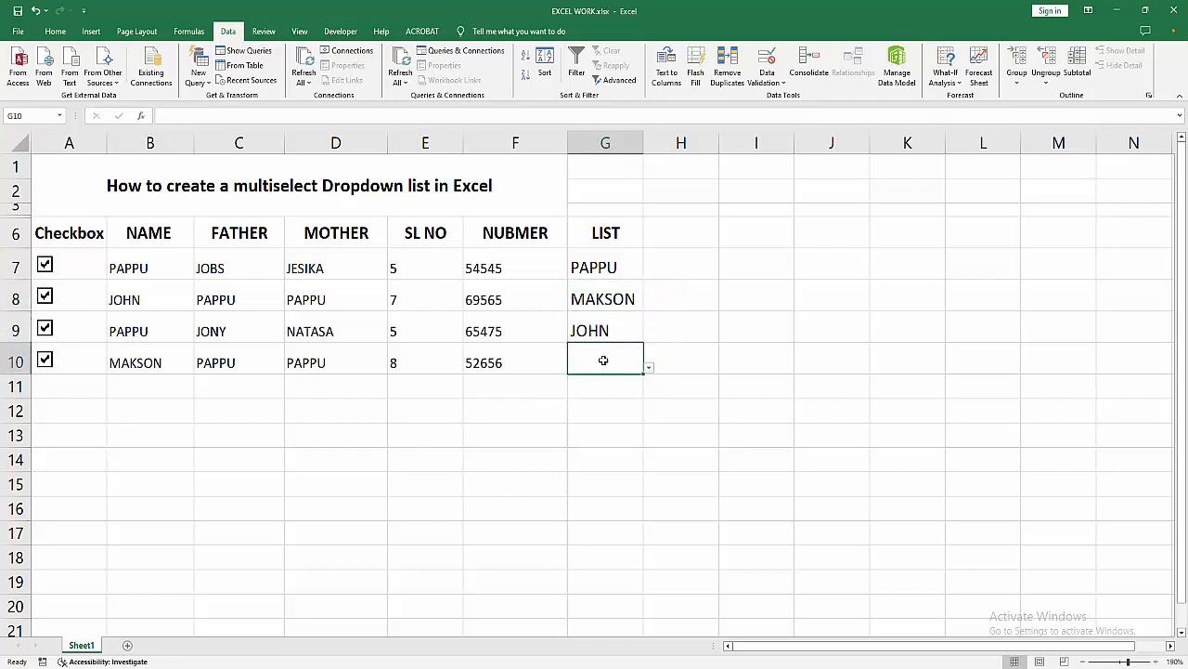
left_click(649, 367)
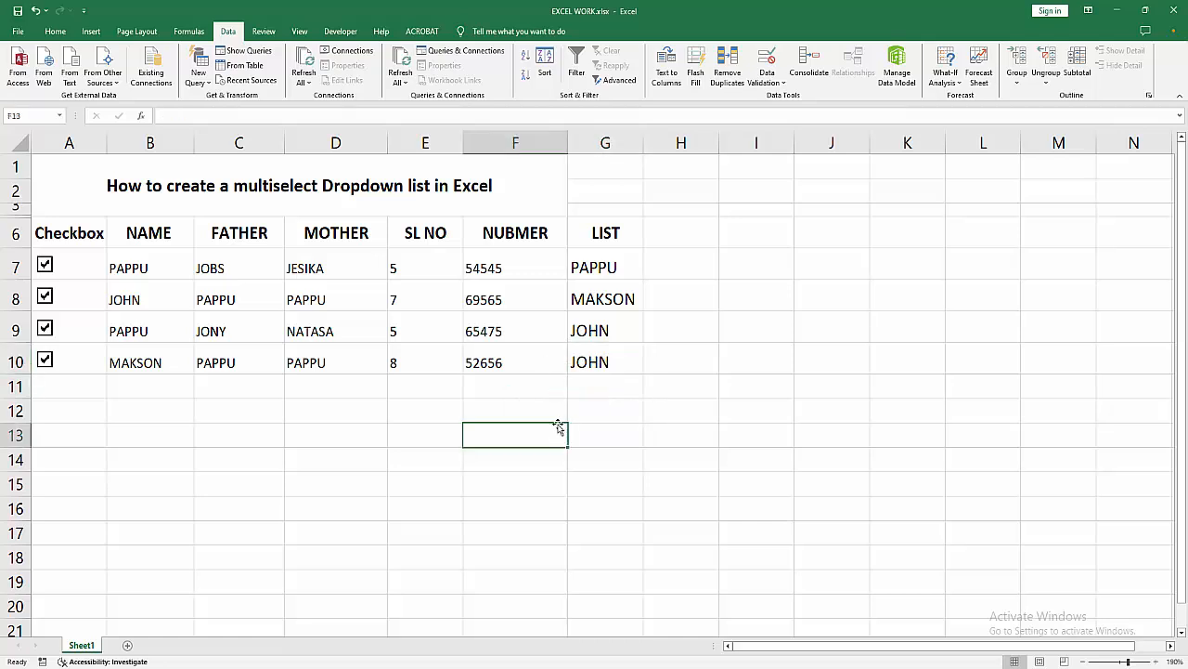
mouse_move(557, 420)
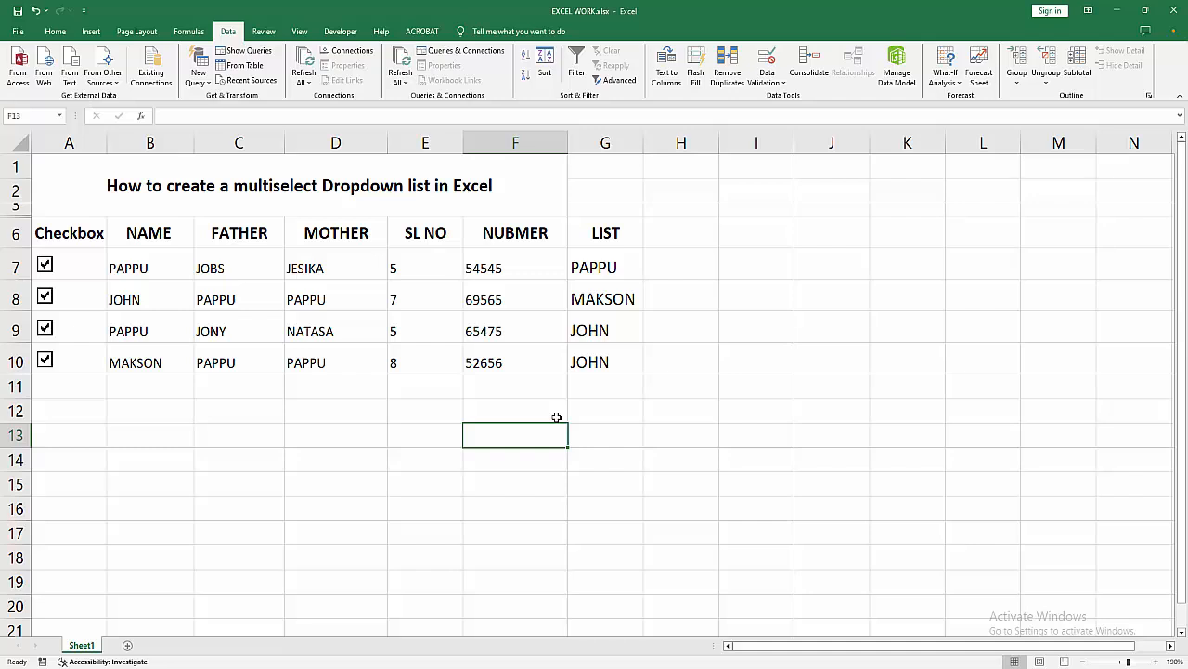
mouse_move(560, 390)
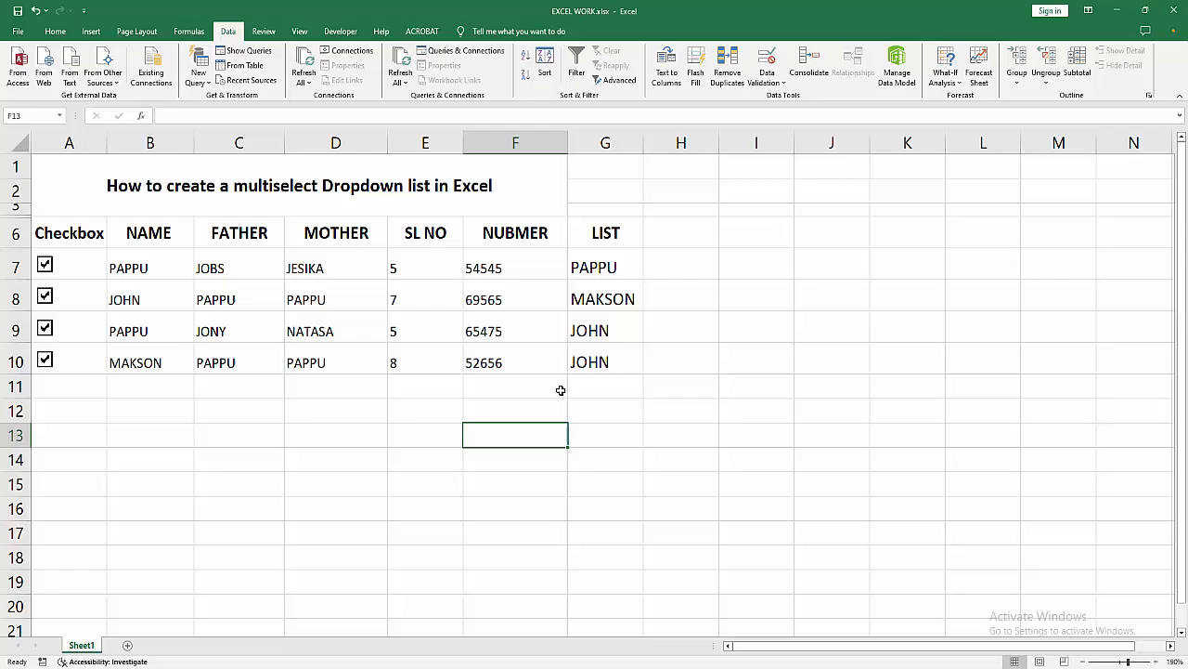